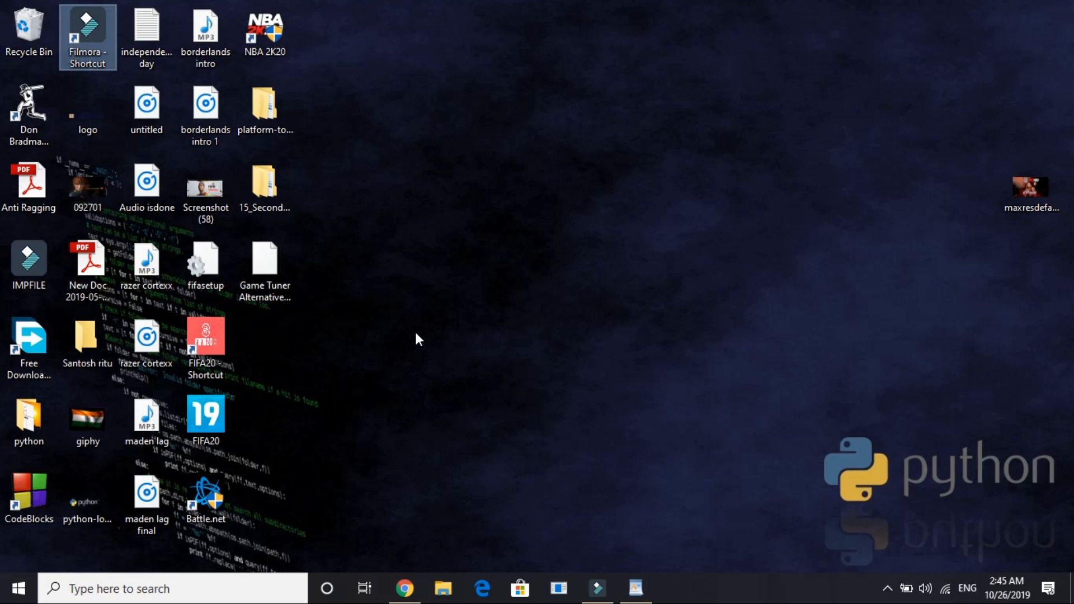
{"action": "mouse_move", "coordinate": [543, 439]}
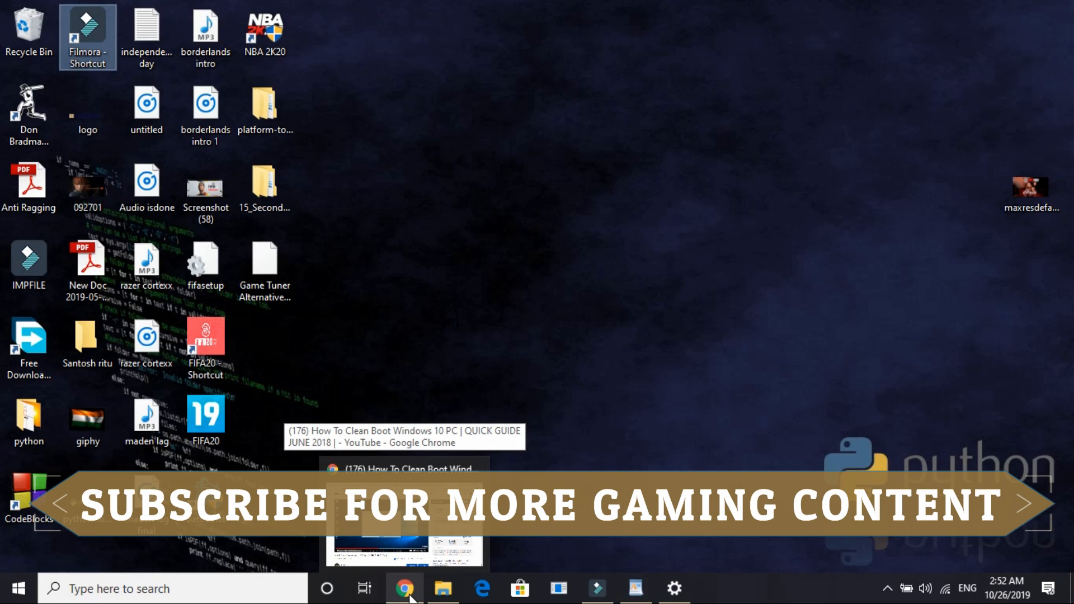
Bring up Chrome and scroll the How To Clean Boot Windows 10 video page to its description.
{"action": "right_click", "coordinate": [405, 588]}
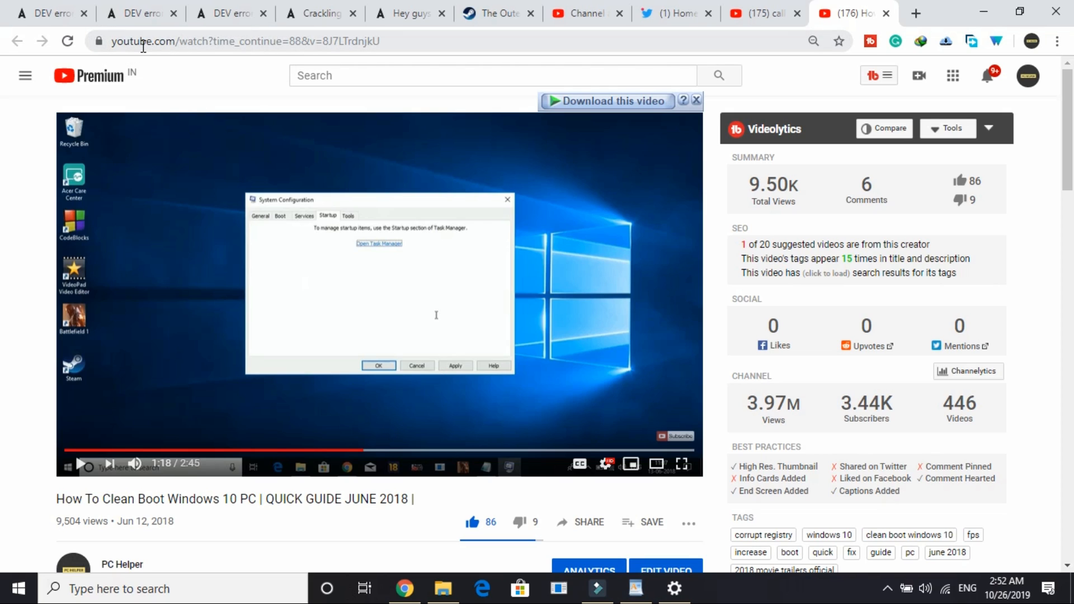
{"action": "scroll", "scroll_direction": "down", "scroll_amount": 3}
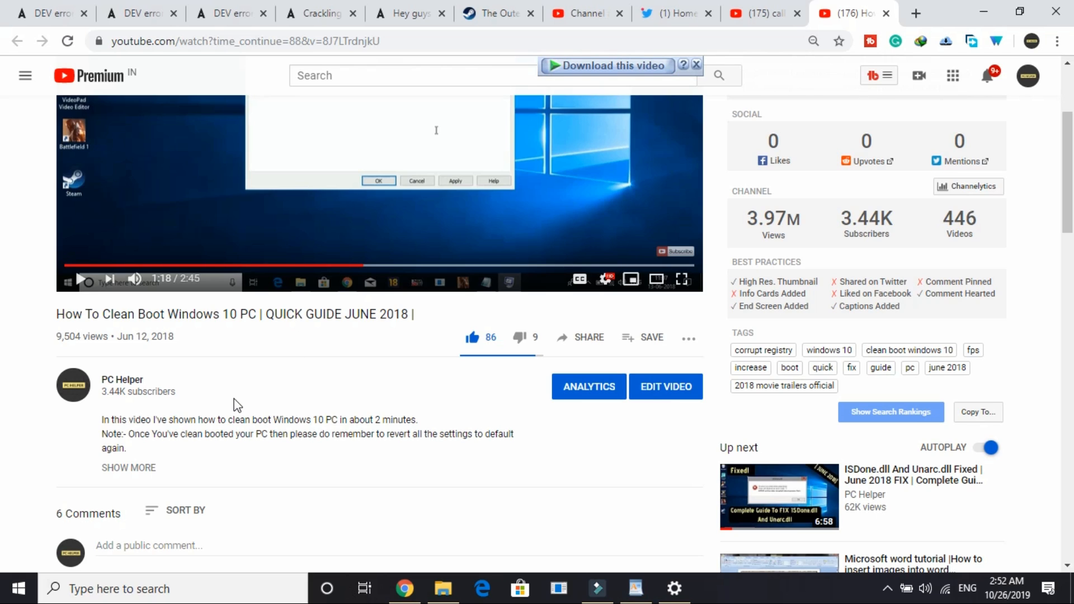
{"action": "scroll", "scroll_direction": "down", "scroll_amount": 3}
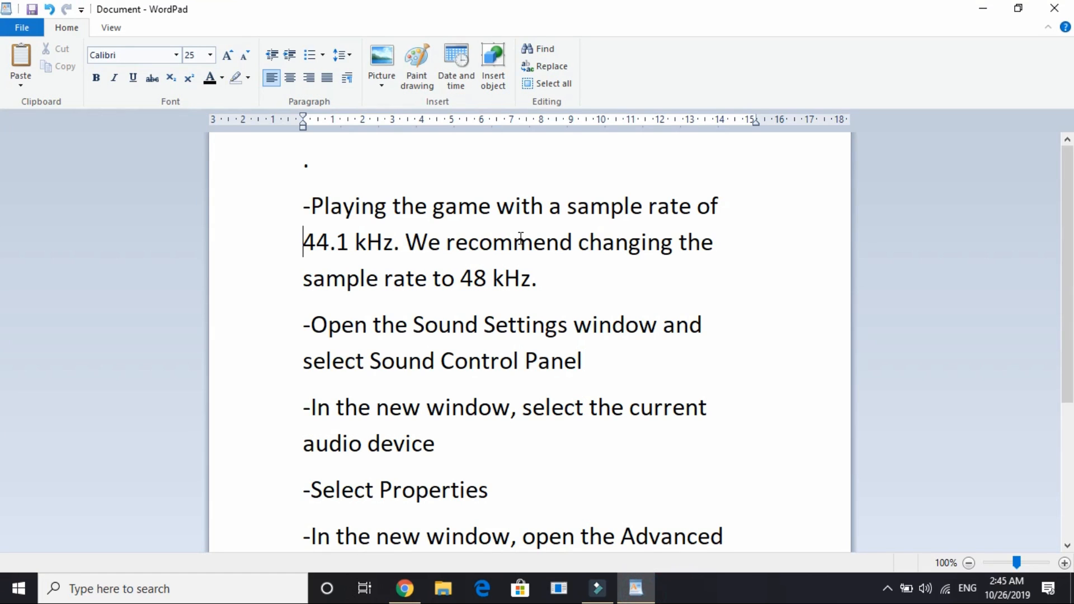
{"action": "mouse_move", "coordinate": [296, 190]}
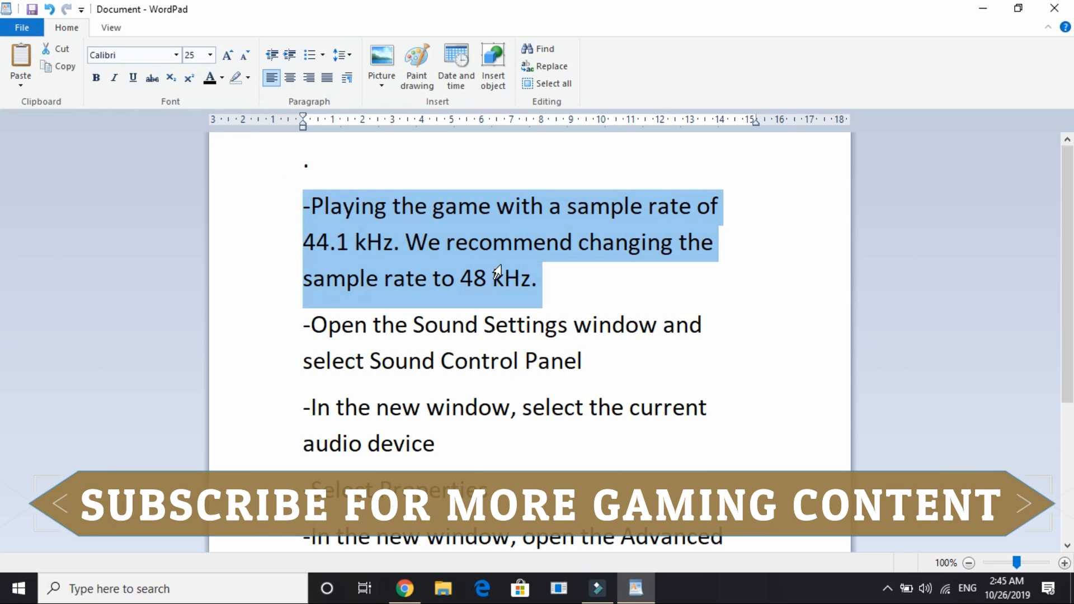
{"action": "mouse_move", "coordinate": [517, 289]}
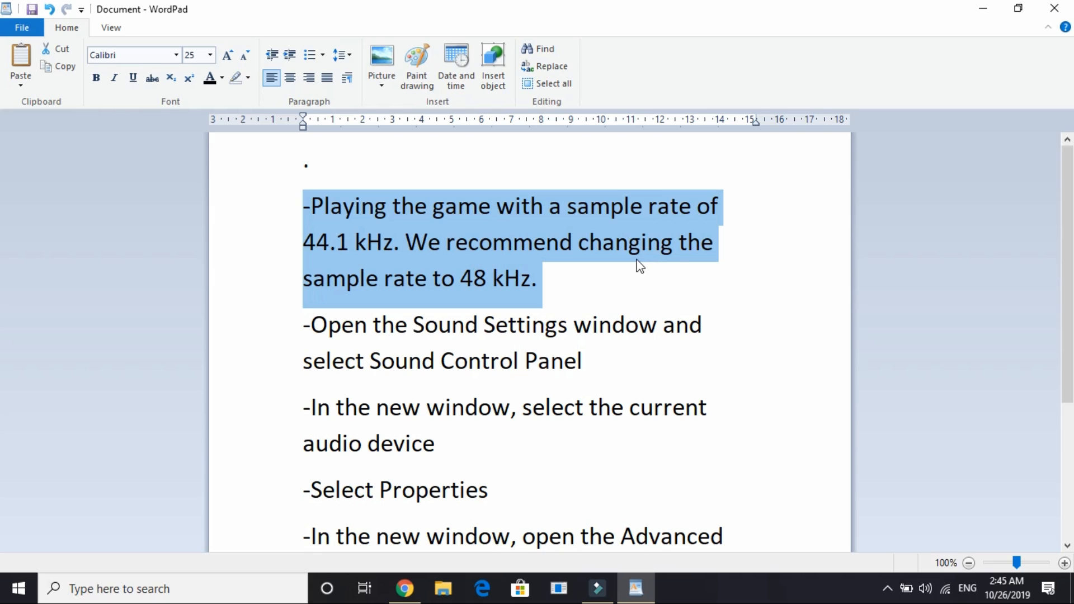
Scroll through the WordPad notes on changing the sample rate from 44.1 kHz to 48 kHz.
{"action": "scroll", "scroll_direction": "down", "scroll_amount": 3}
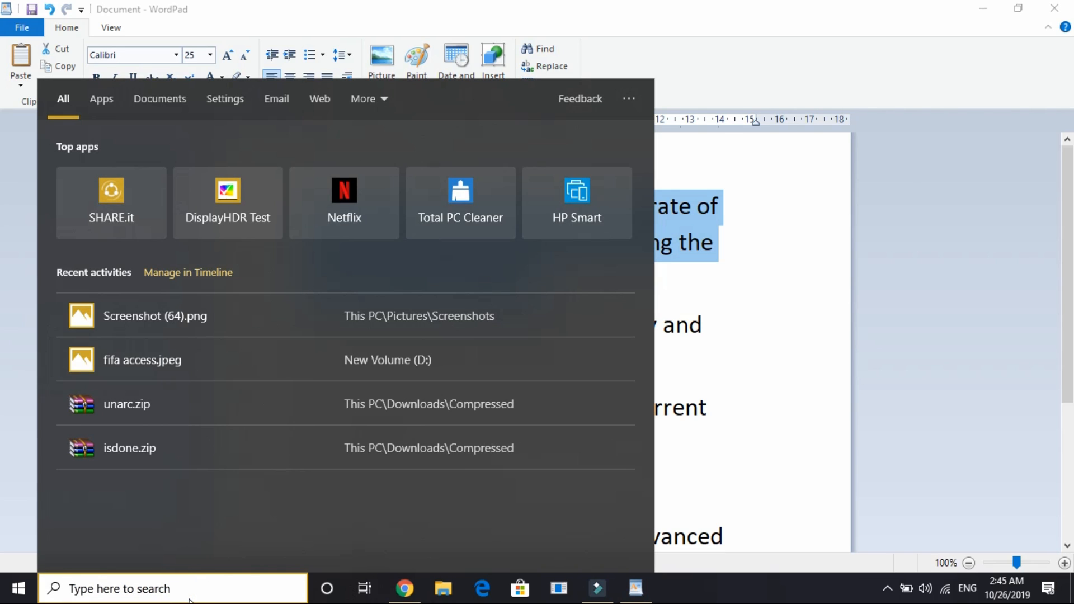
Search Windows for 'sou' and open the Sound settings best match.
{"action": "type", "text": "sound"}
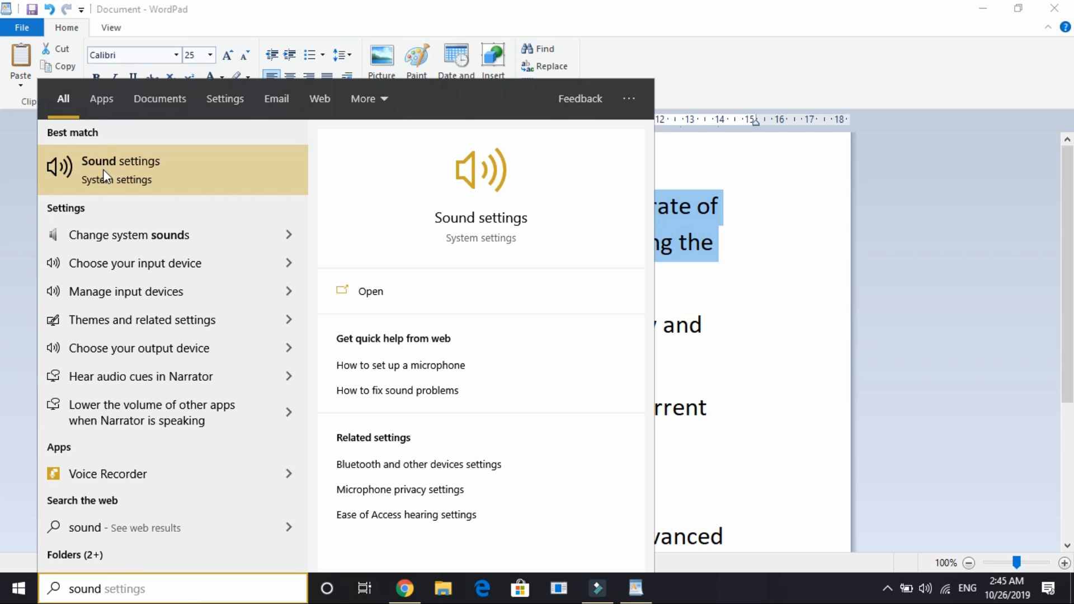
{"action": "left_click", "coordinate": [370, 291]}
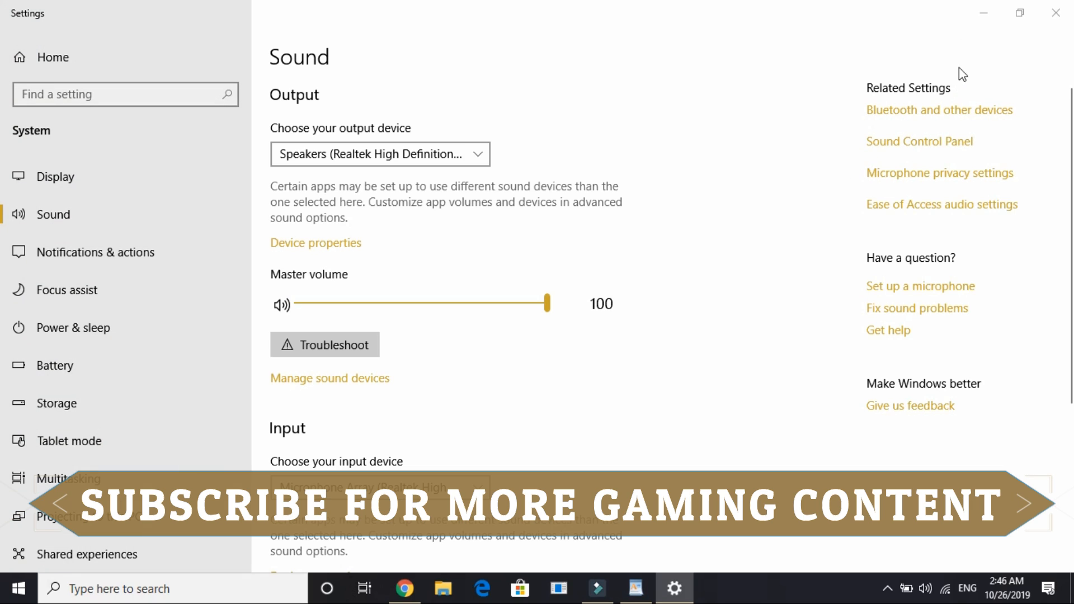
Open the Sound Control Panel and bring up Properties for the default Realtek Speakers.
{"action": "left_click", "coordinate": [918, 141]}
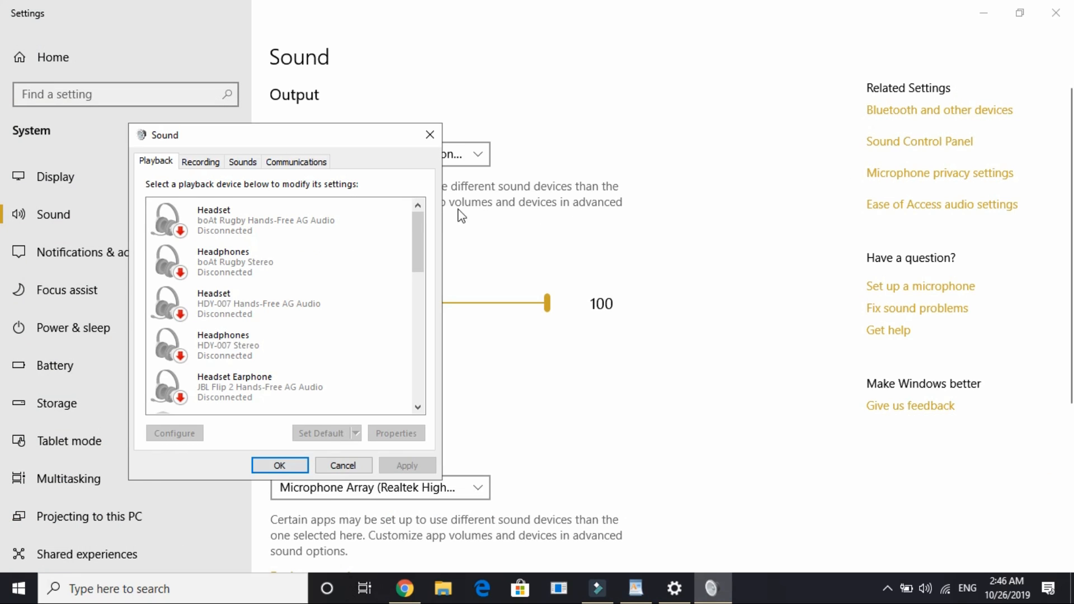
{"action": "scroll", "scroll_direction": "down", "scroll_amount": 3}
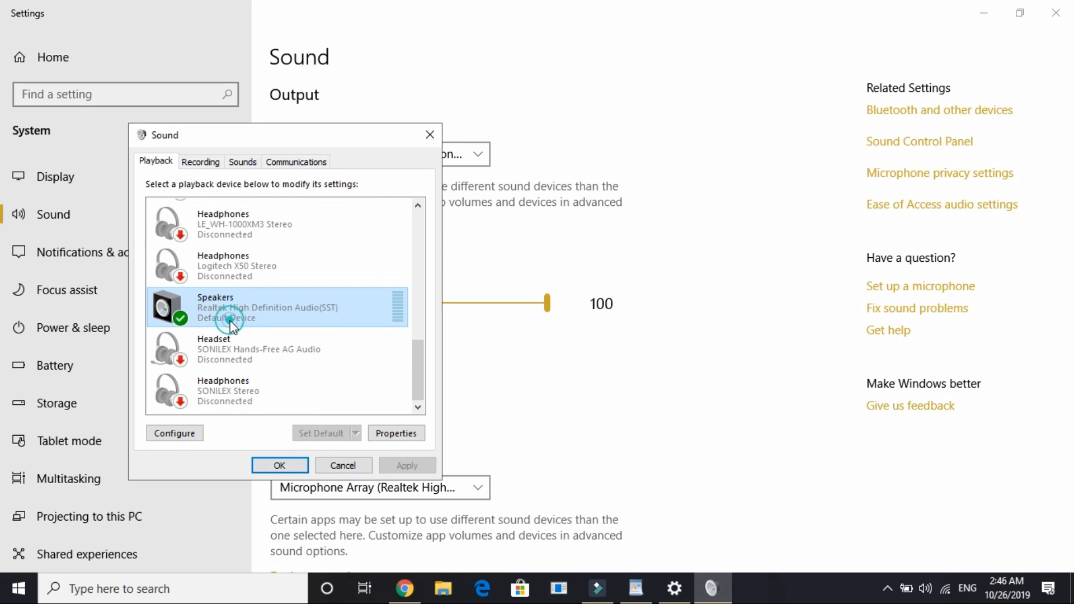
{"action": "left_click", "coordinate": [396, 433]}
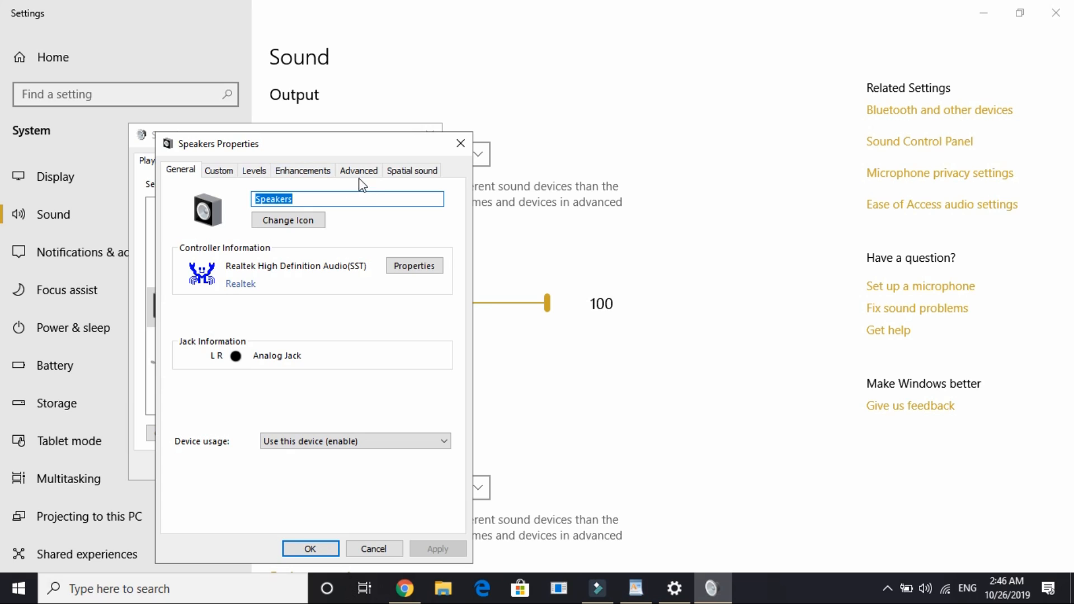
On the Advanced tab, apply 24 bit 44100 Hz, then select 16 bit, 48000 Hz.
{"action": "left_click", "coordinate": [357, 170]}
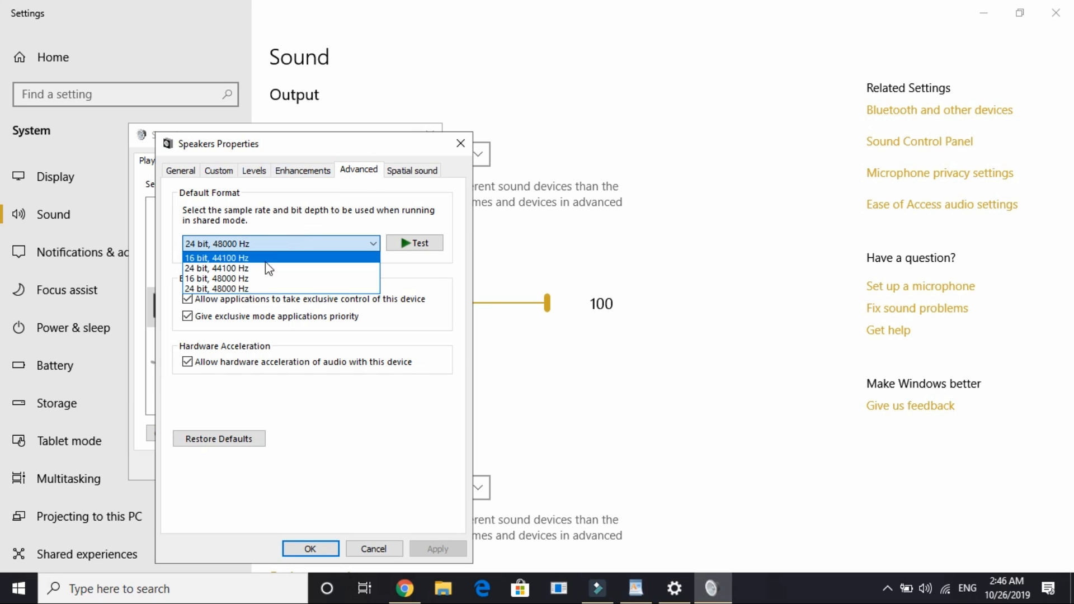
{"action": "mouse_move", "coordinate": [257, 267]}
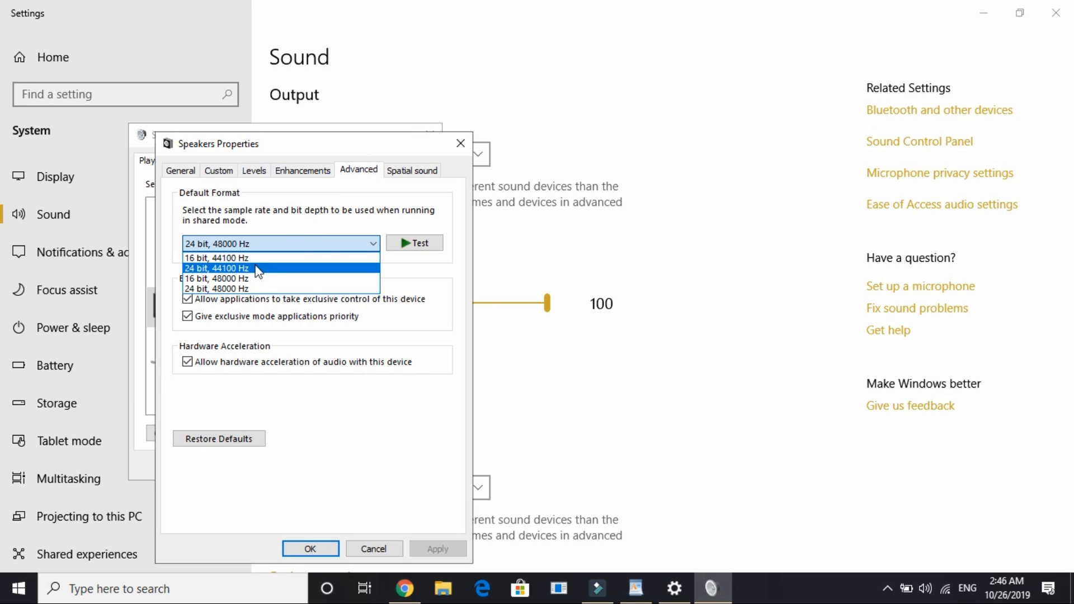
{"action": "left_click", "coordinate": [215, 268]}
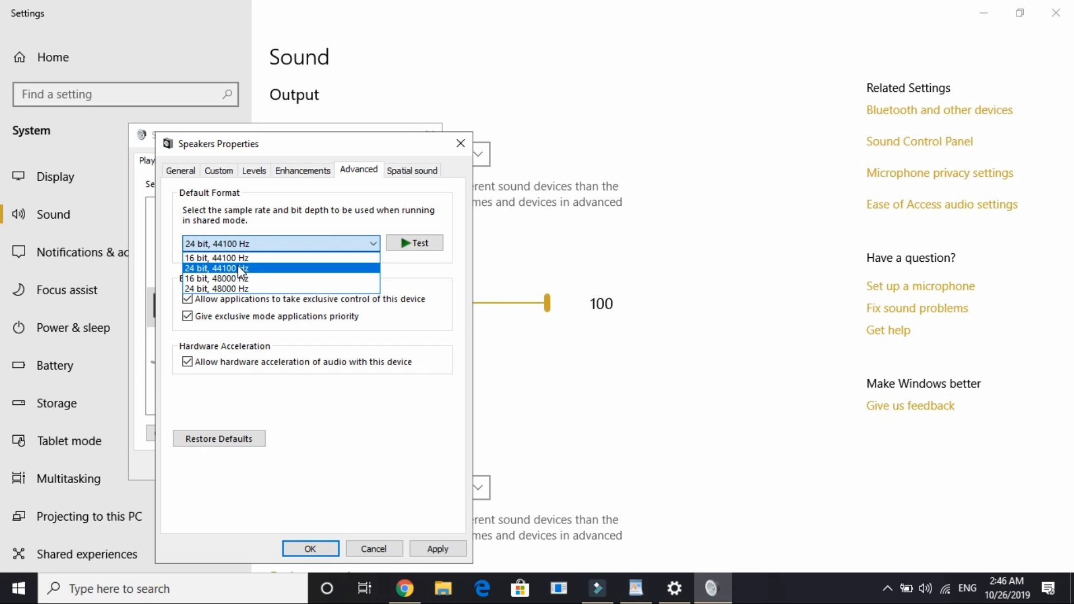
{"action": "left_click", "coordinate": [437, 548]}
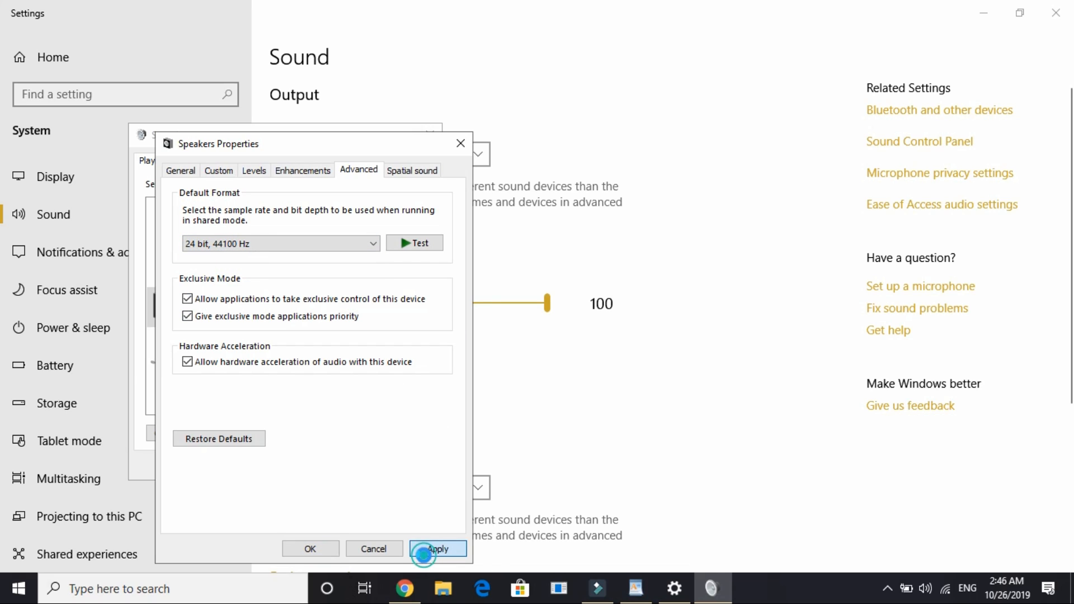
{"action": "left_click", "coordinate": [436, 548]}
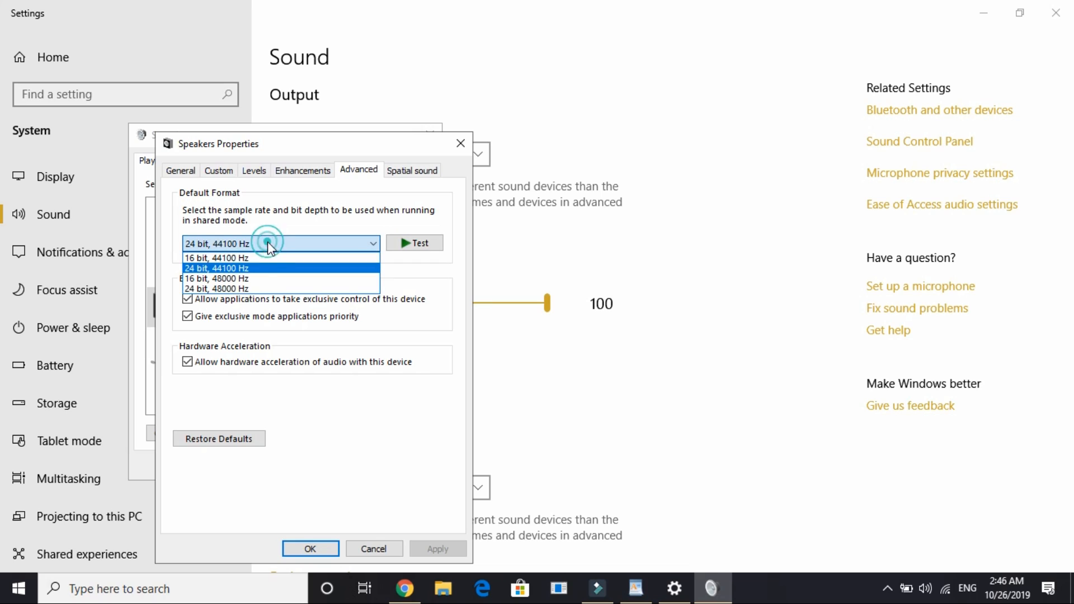
{"action": "left_click", "coordinate": [216, 288]}
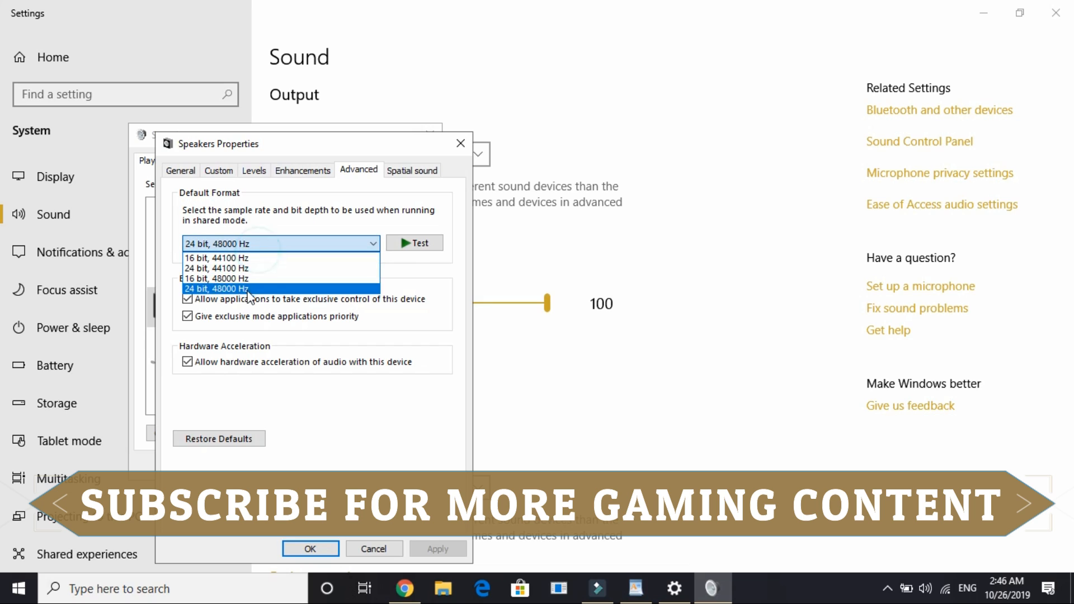
{"action": "left_click", "coordinate": [216, 278]}
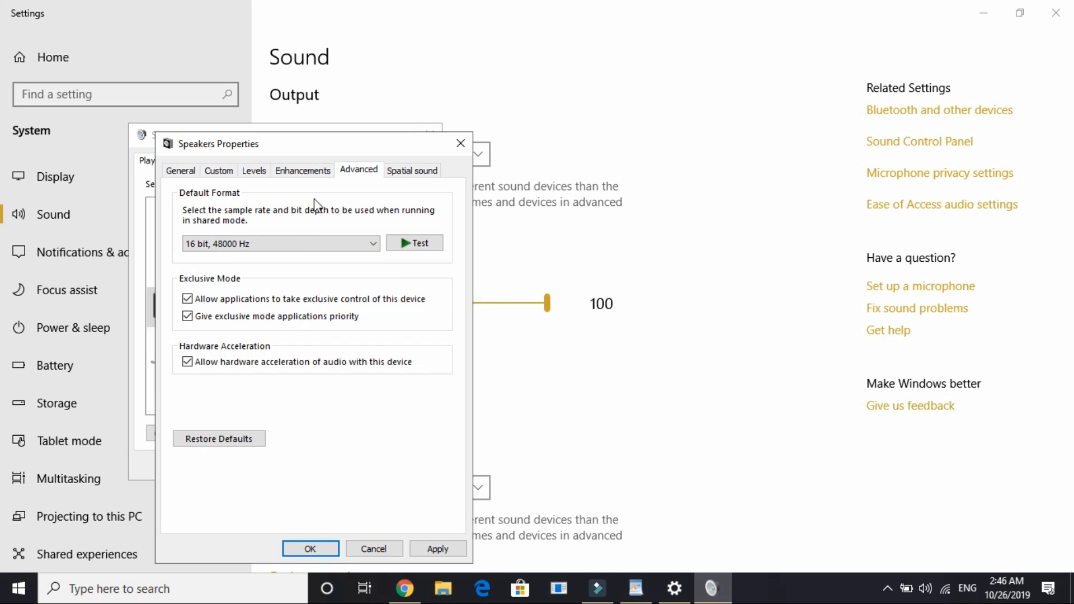